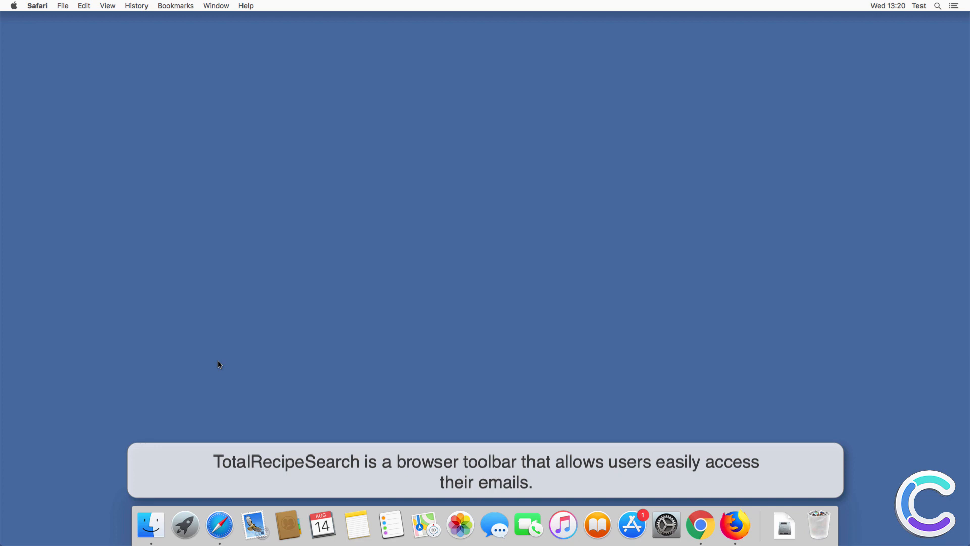
Step: Bring up the TotalRecipeSearch start page in Safari and enter a test search in its field
click(220, 526)
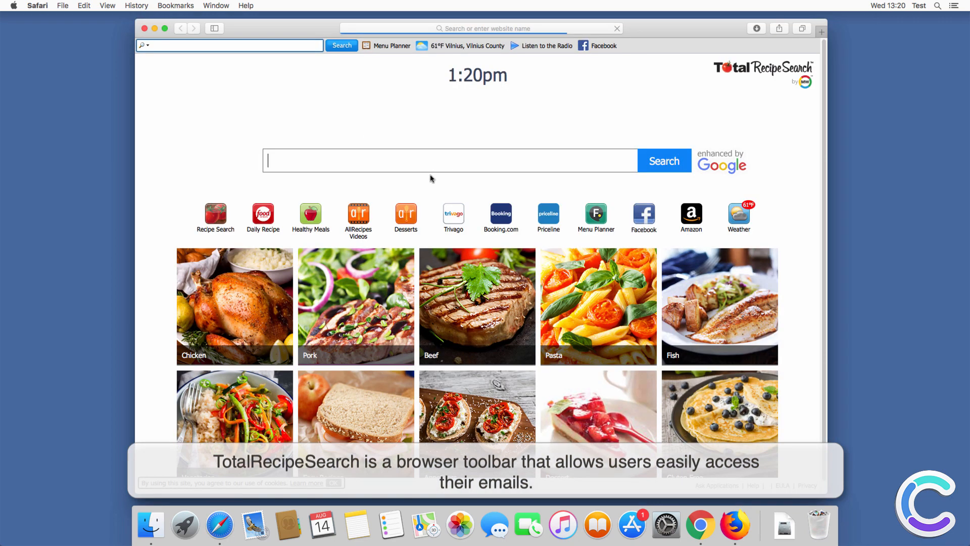
text(searc)
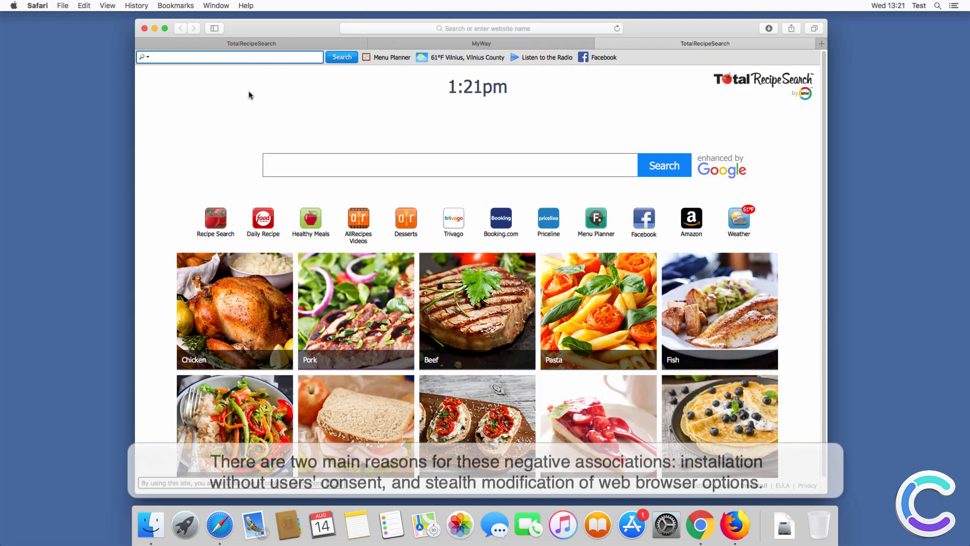
text(sear)
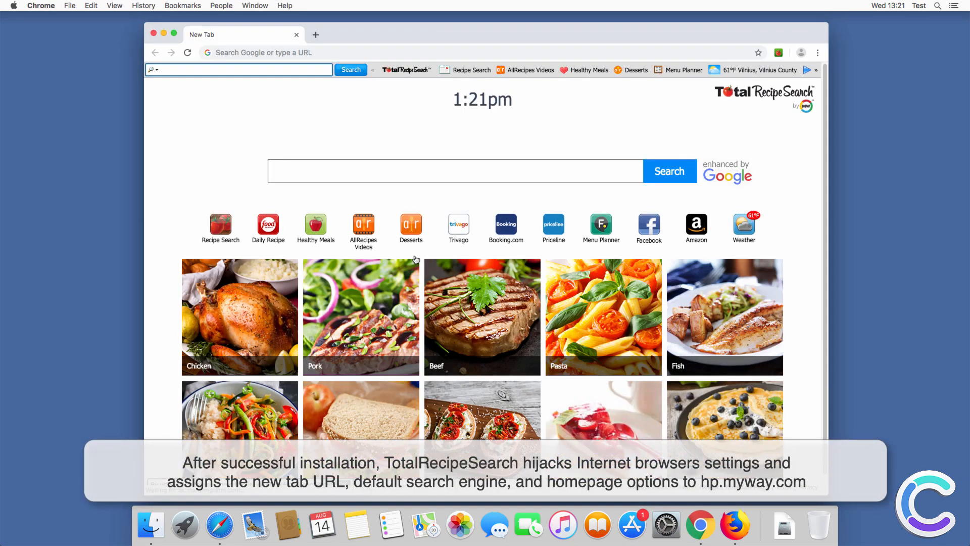
Step: Run a search for 'search' from Chrome's TotalRecipeSearch new tab page
text(search)
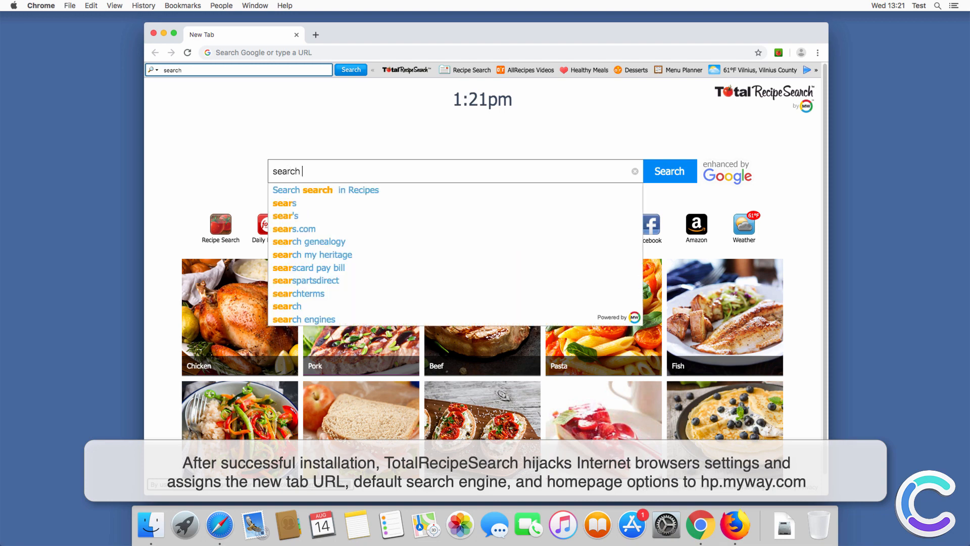
click(670, 170)
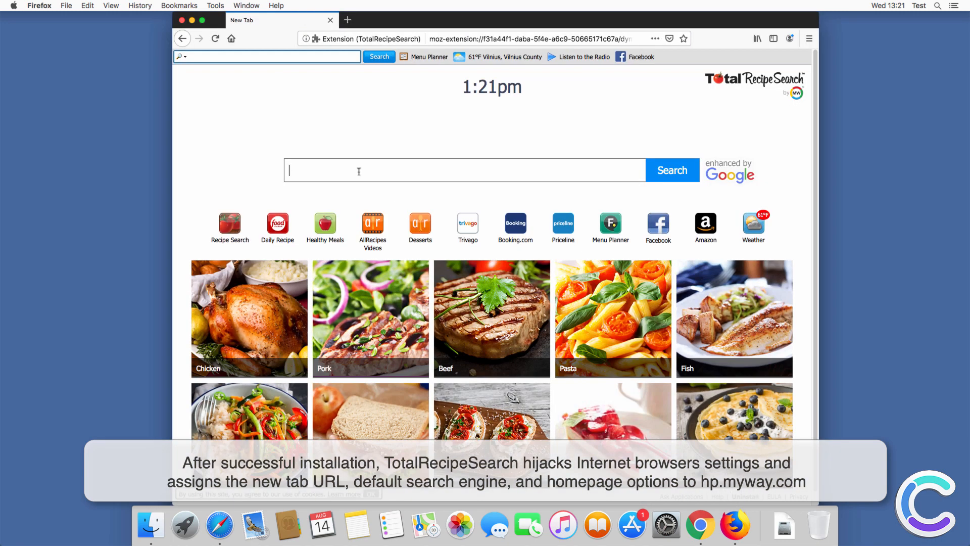
Step: Enter 'search que' into the TotalRecipeSearch search box in Firefox's new tab
text(search que)
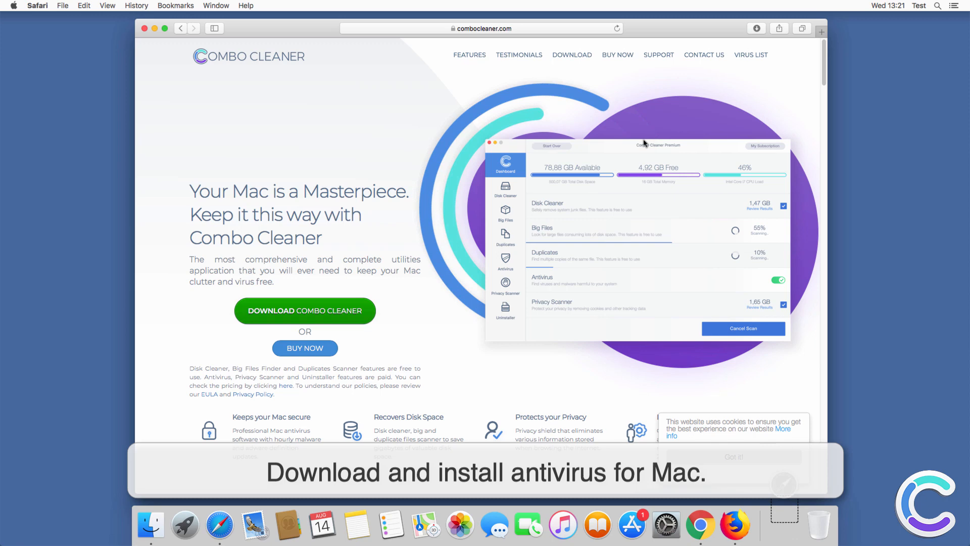
Step: Download Combo Cleaner from combocleaner.com and mount combocleaner.dmg from Downloads
click(786, 29)
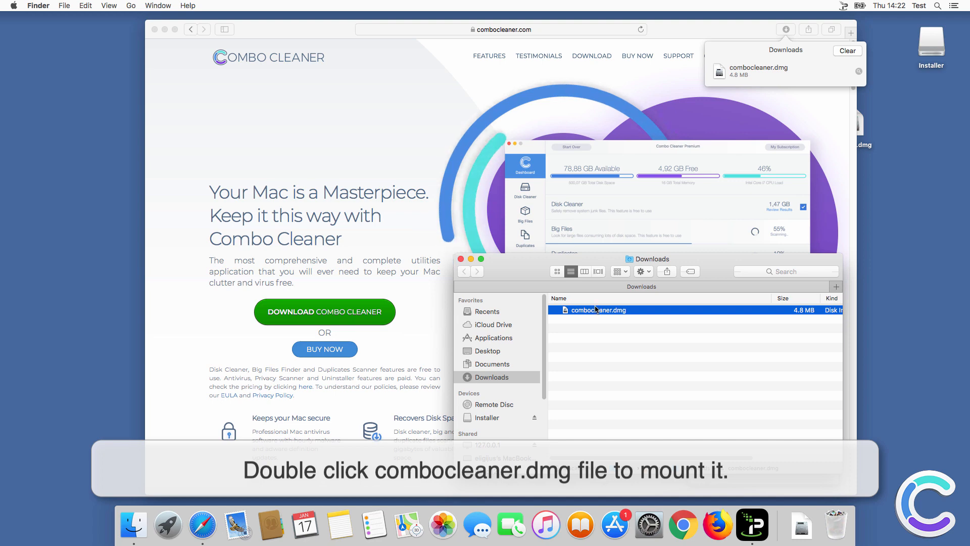
double_click(599, 310)
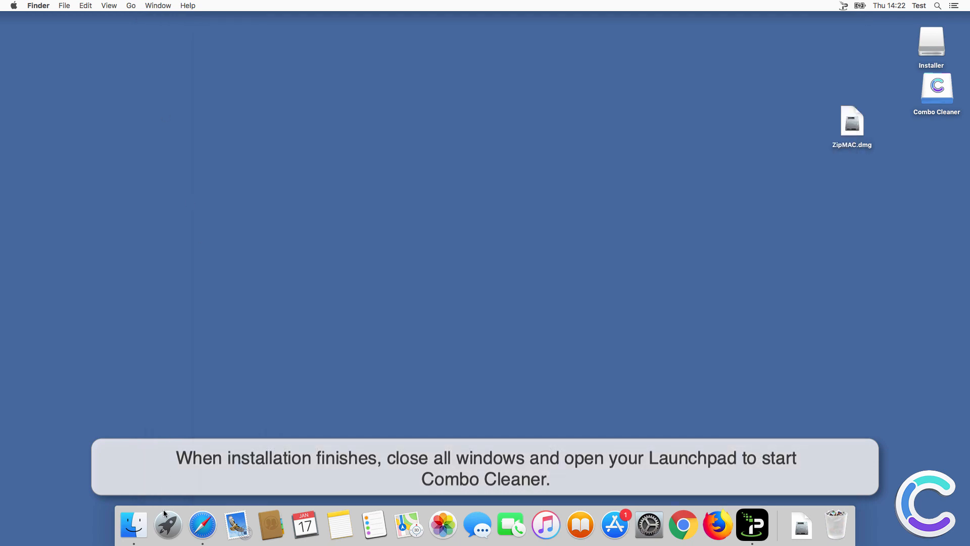
Step: Launch Combo Cleaner from Launchpad and approve the downloaded-application security warning
click(167, 525)
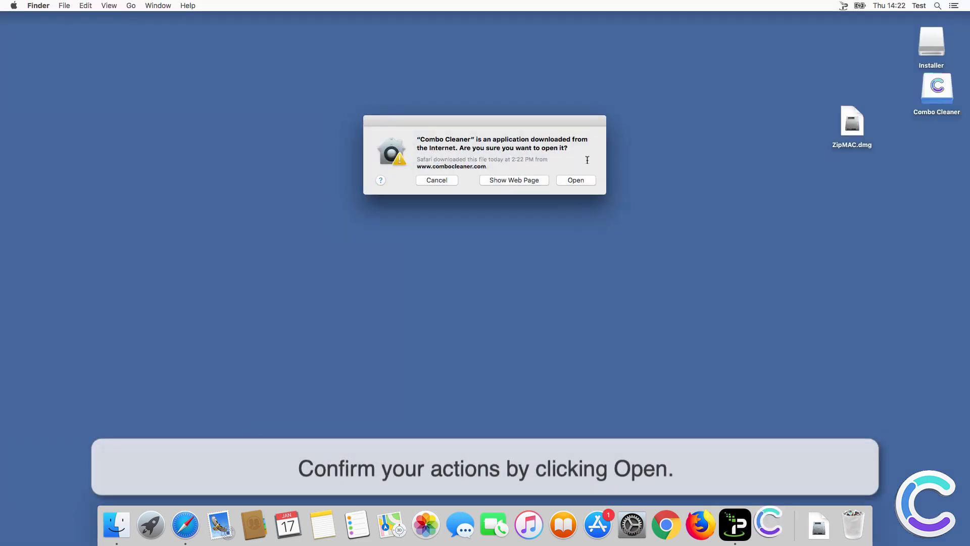
click(576, 180)
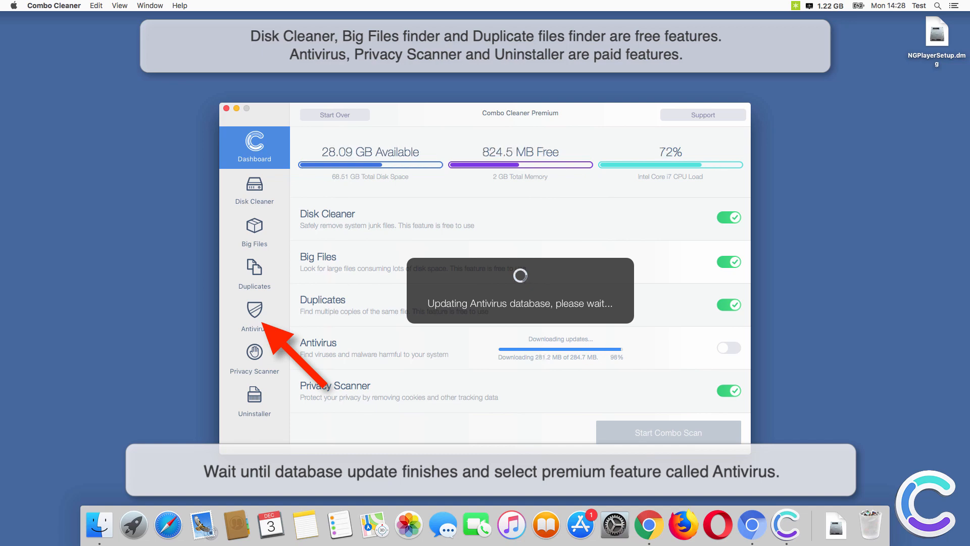
Step: Start a Full Scan from Combo Cleaner's Antivirus section
click(255, 316)
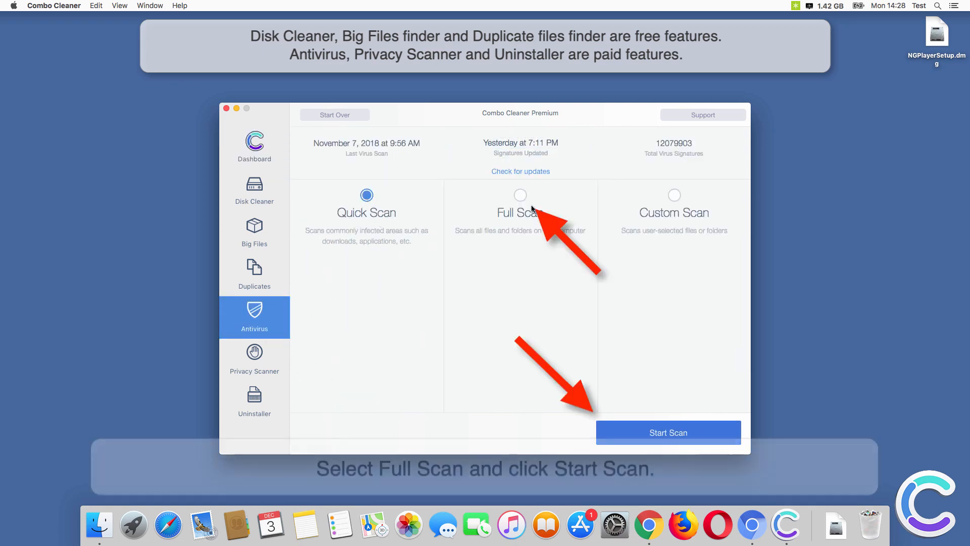
click(668, 432)
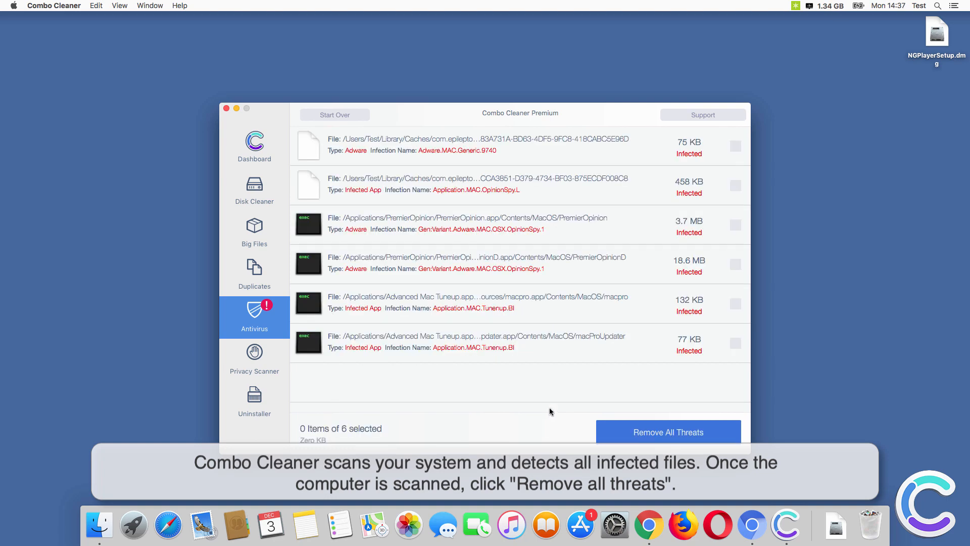
mouse_move(656, 436)
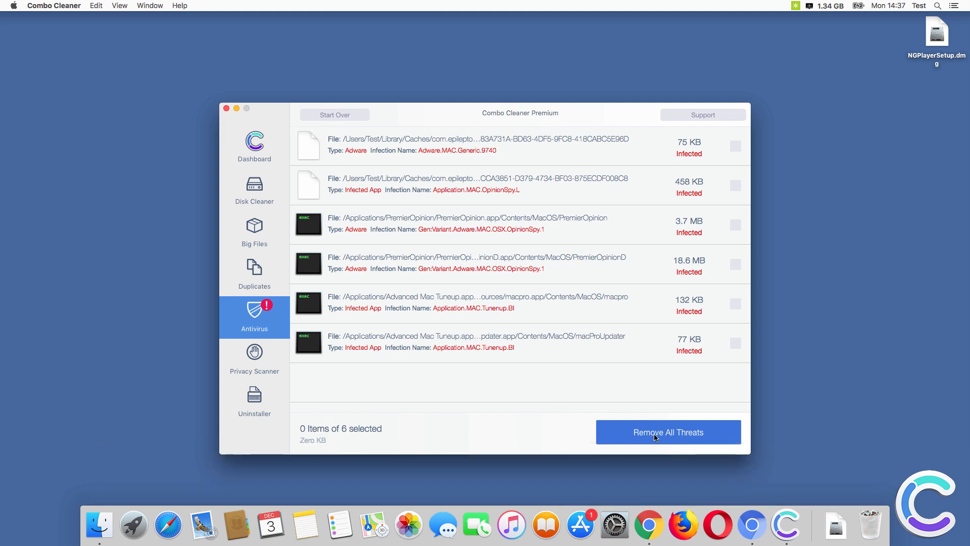
Step: Remove all six detected threats, authenticating with the administrator password
click(669, 432)
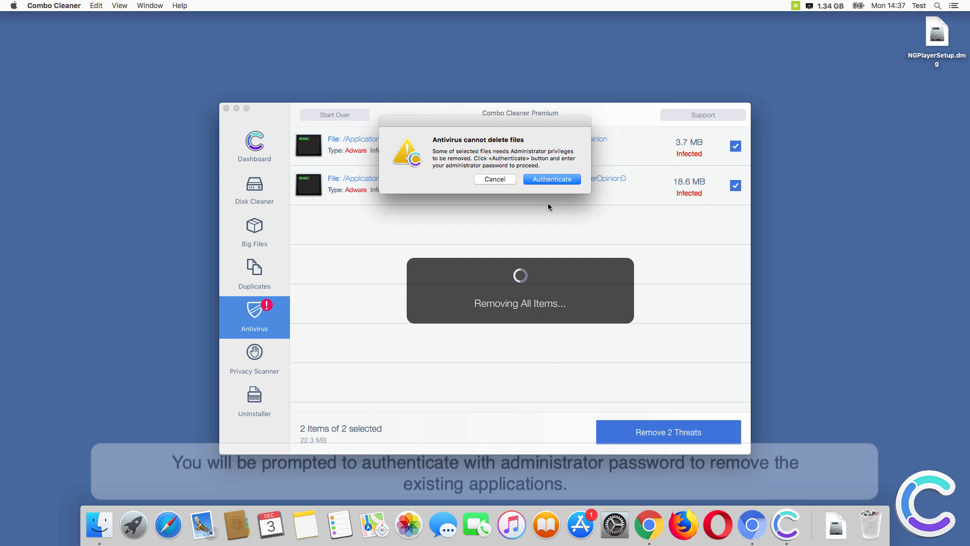
click(551, 179)
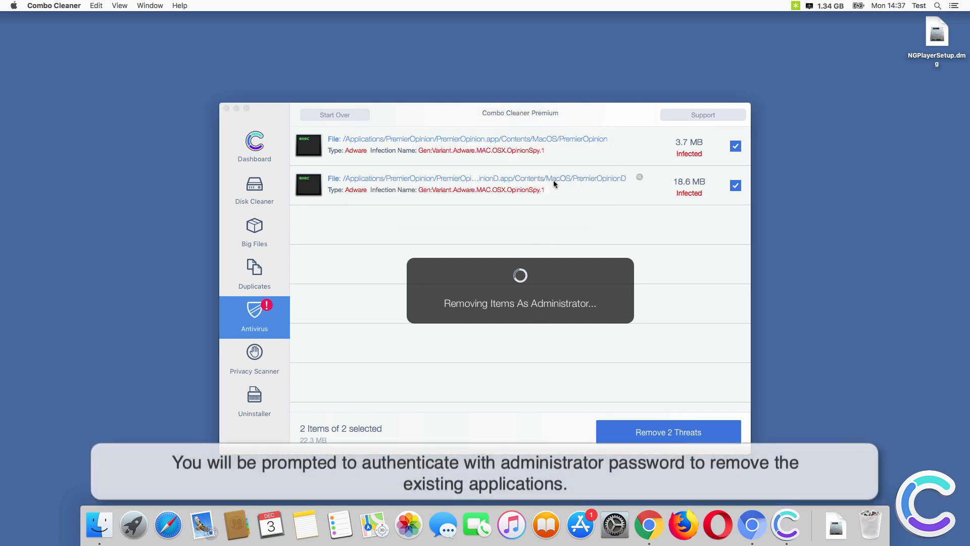
text(•)
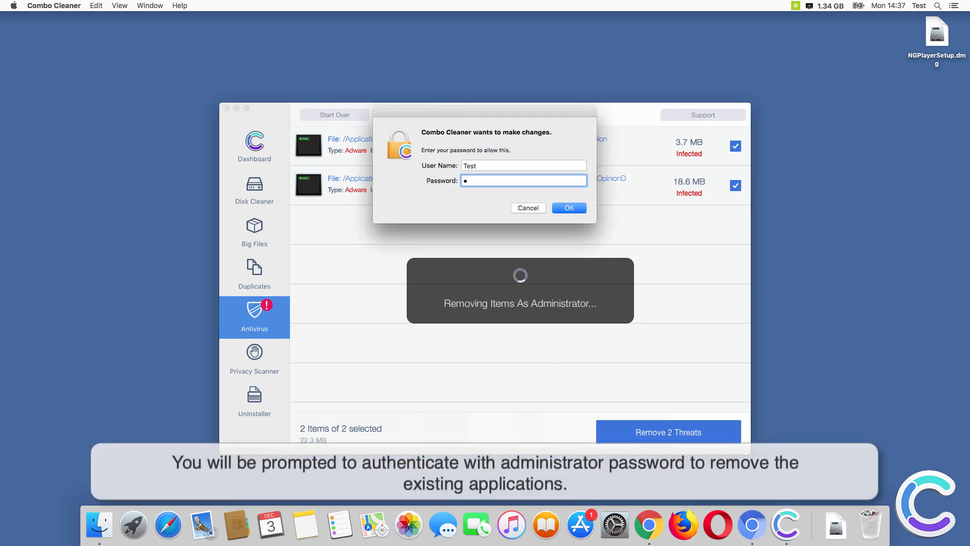
text(••••)
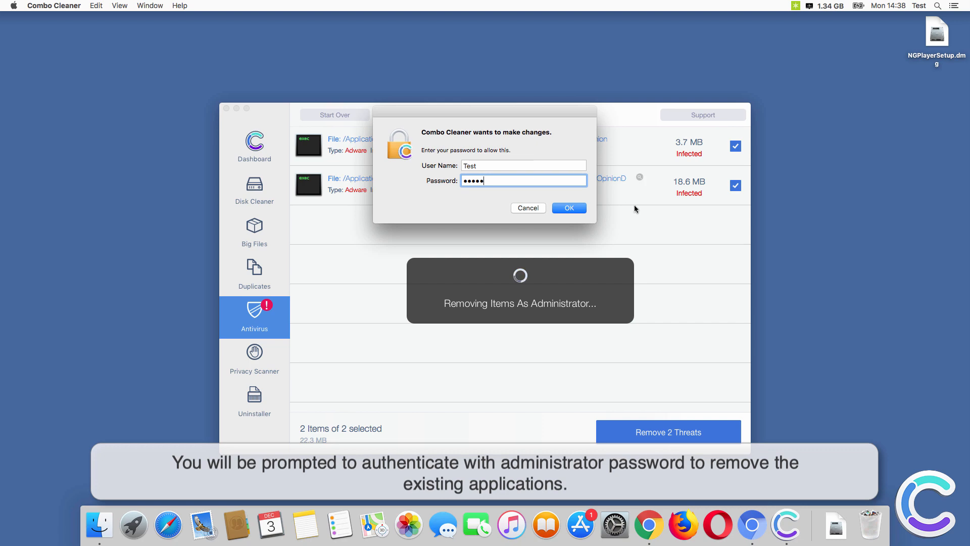
click(569, 207)
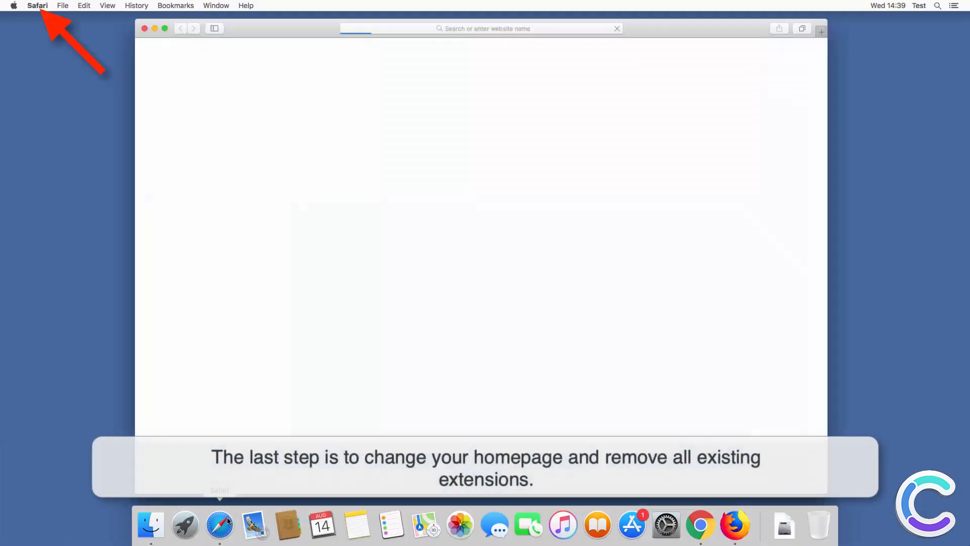
Step: Uninstall the TotalRecipeSearch extension from Safari's Preferences
click(40, 5)
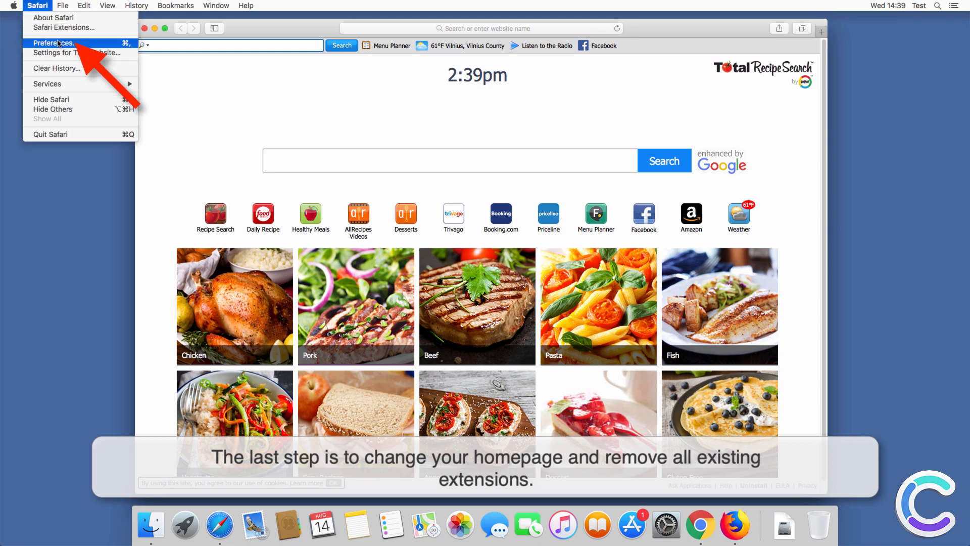
click(59, 42)
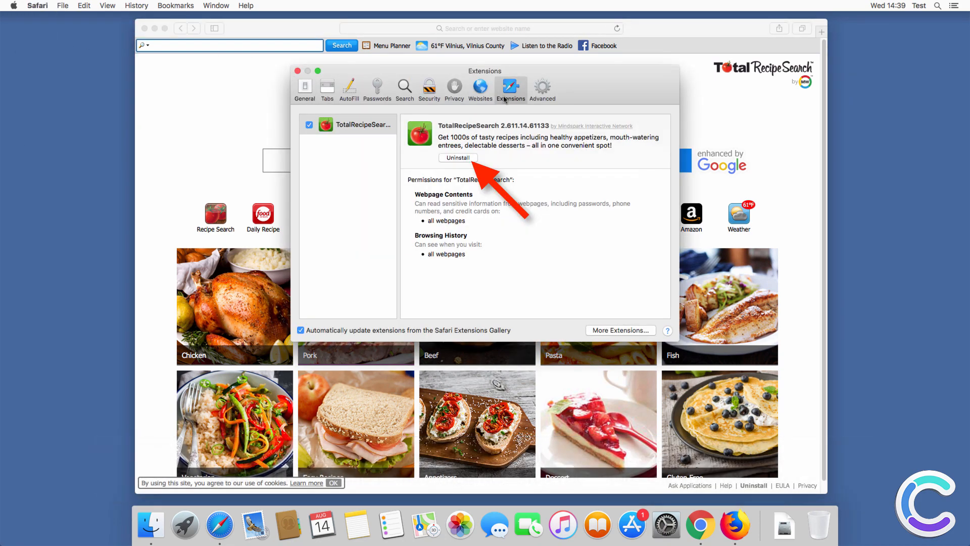
click(458, 157)
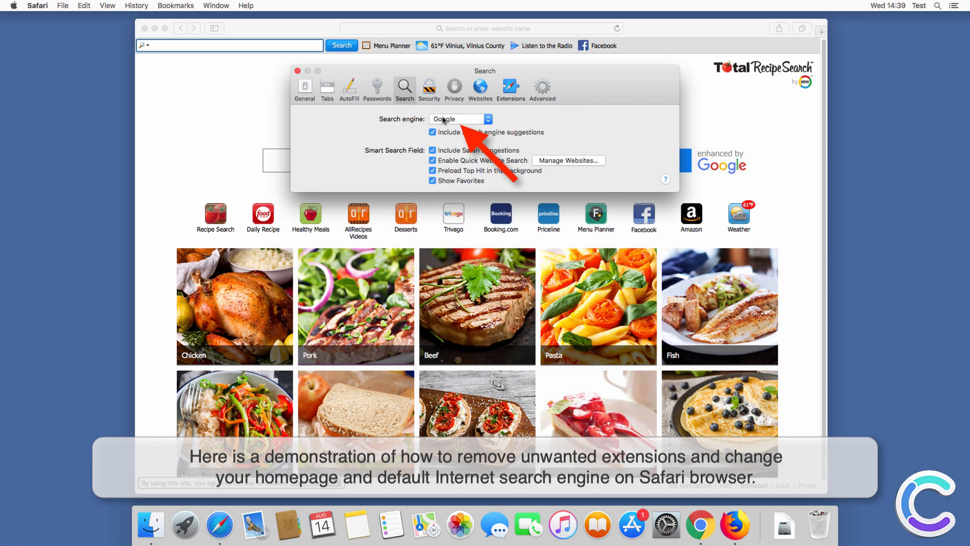
click(304, 88)
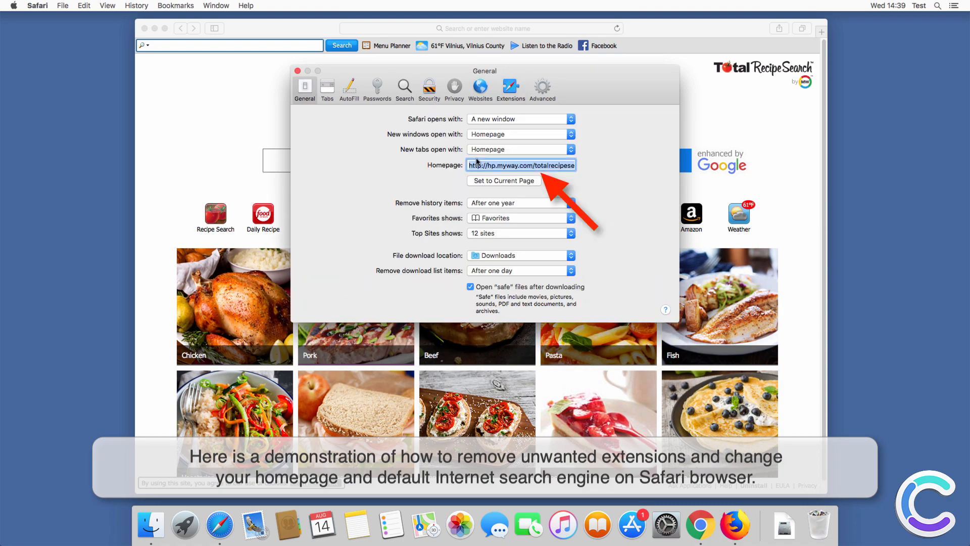
text(www.google)
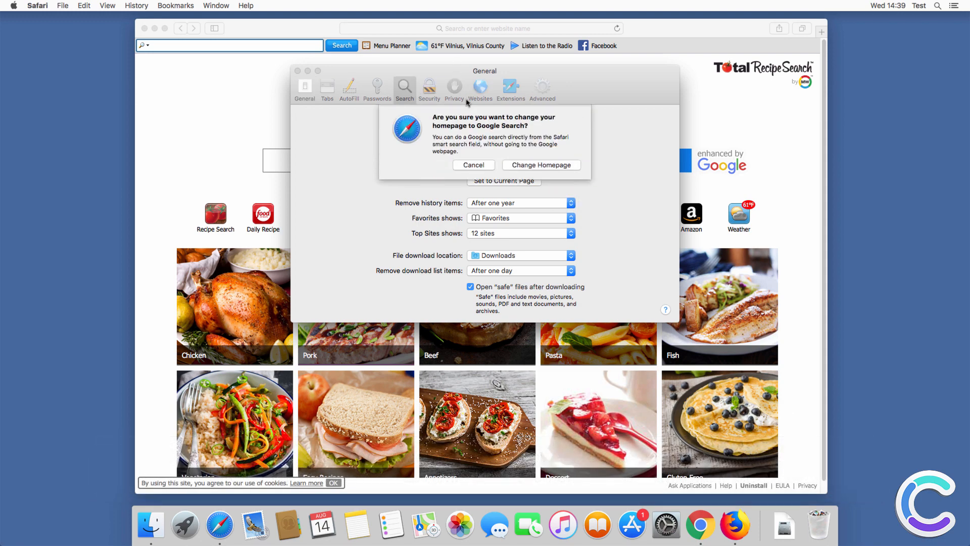
click(473, 165)
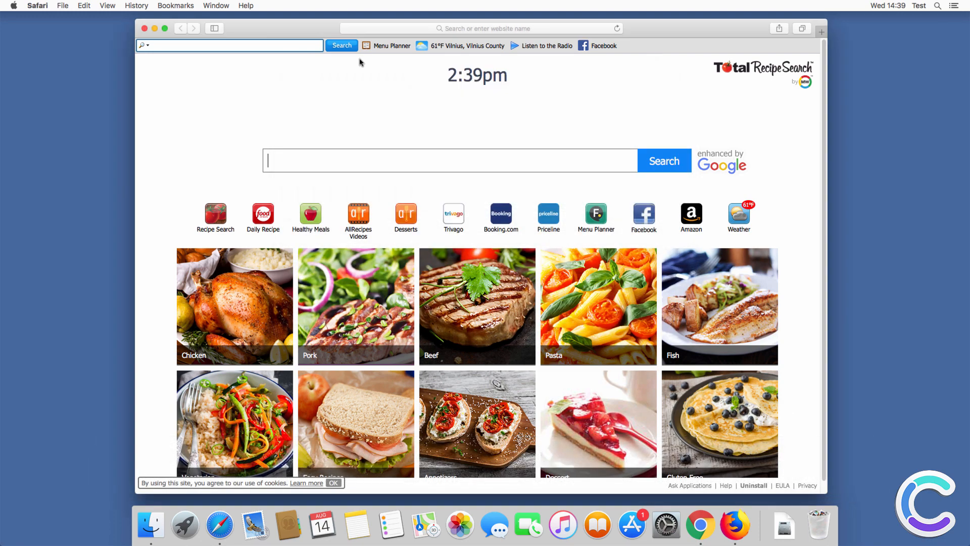
click(821, 32)
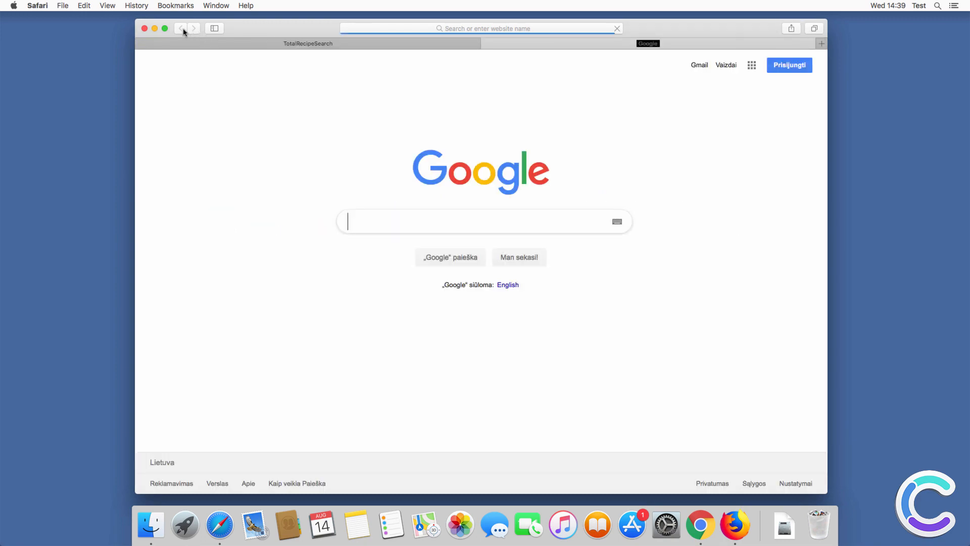
click(144, 28)
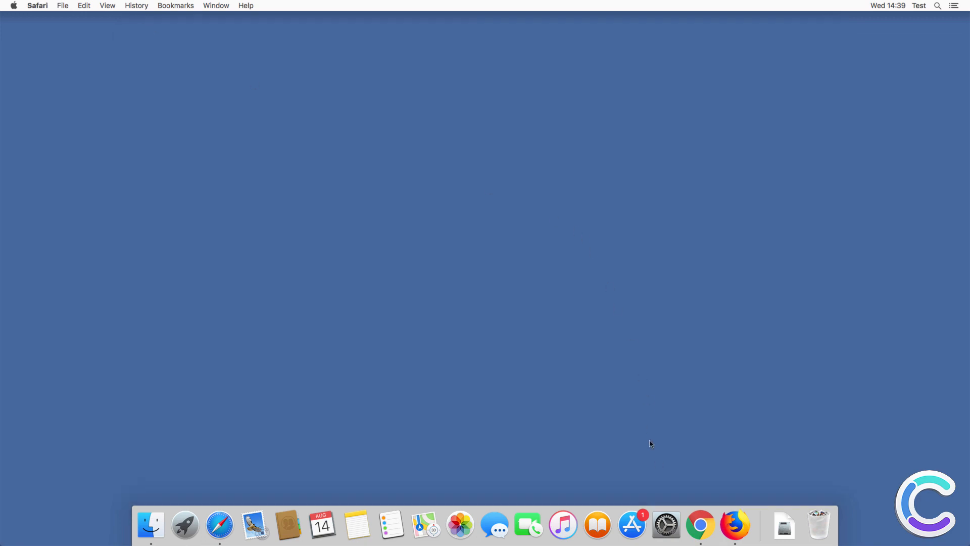
Step: Remove the TotalRecipeSearch extension from Chrome's Extensions list
click(701, 524)
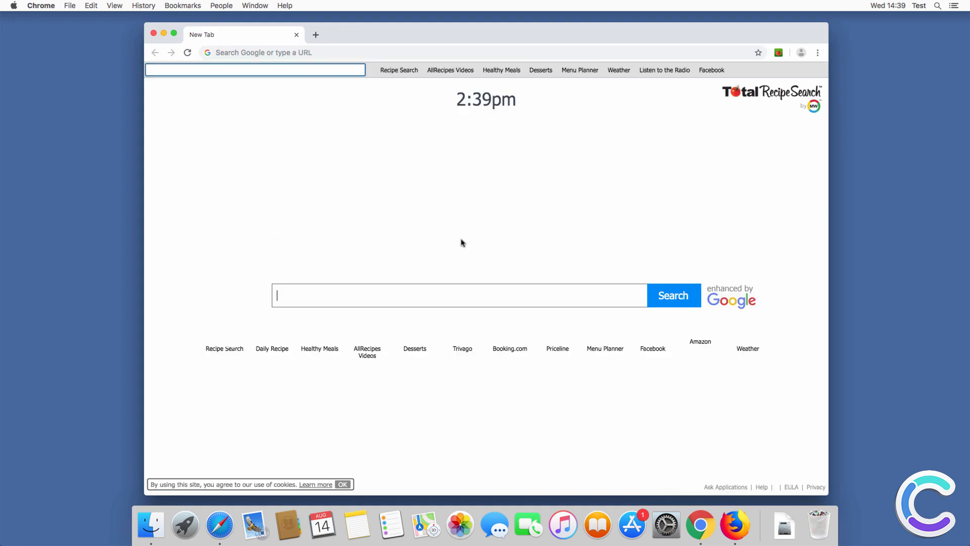
click(818, 52)
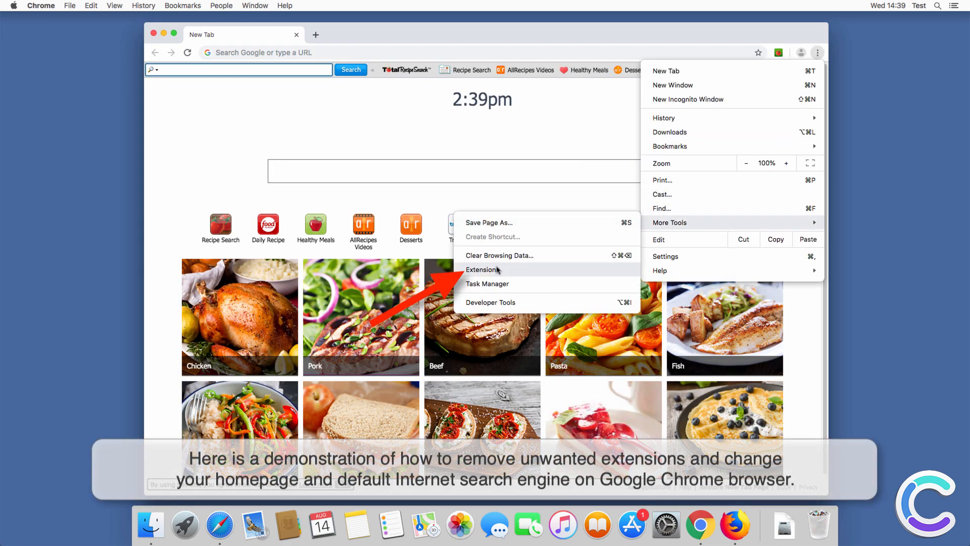
click(488, 270)
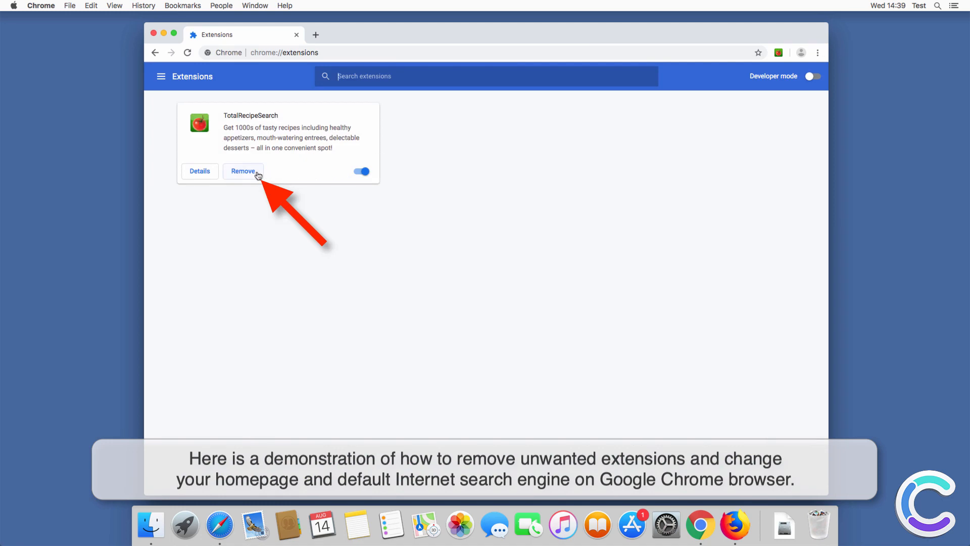
click(243, 171)
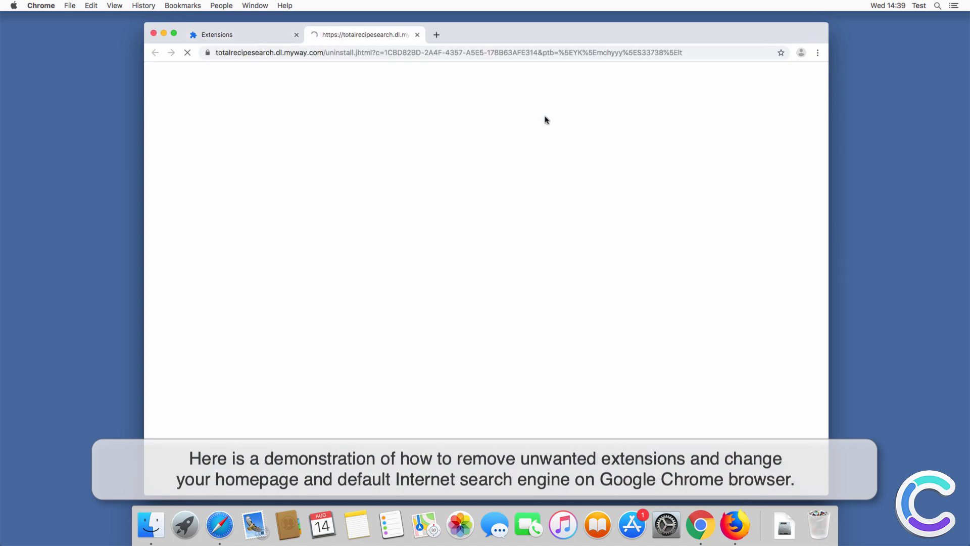
Step: Verify in Chrome Settings that Google is the search engine and startup page, then close Chrome
click(818, 53)
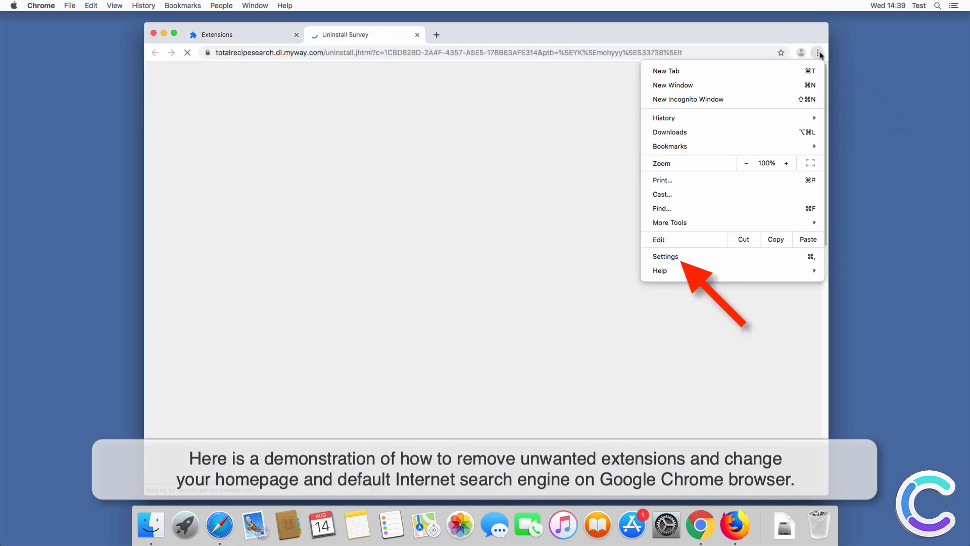
click(665, 256)
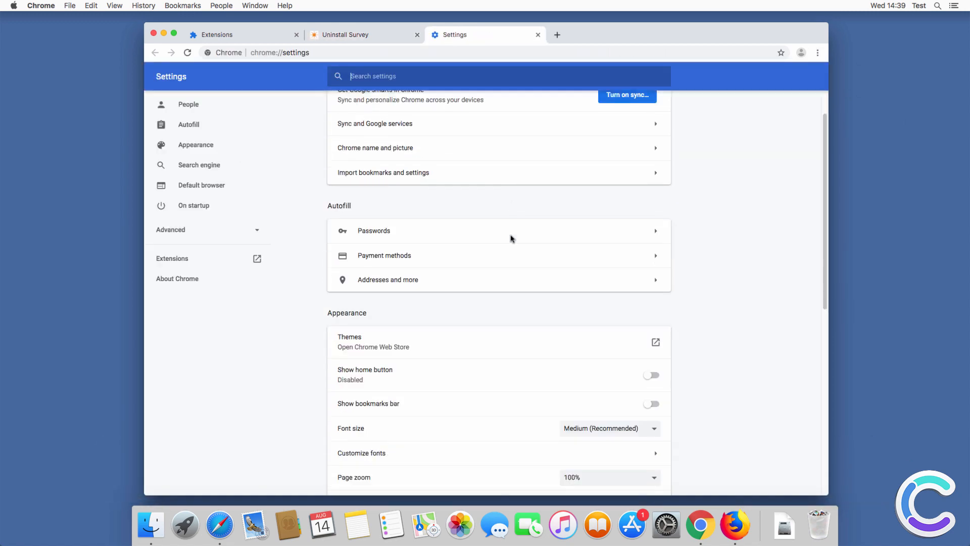
scroll(down, 3)
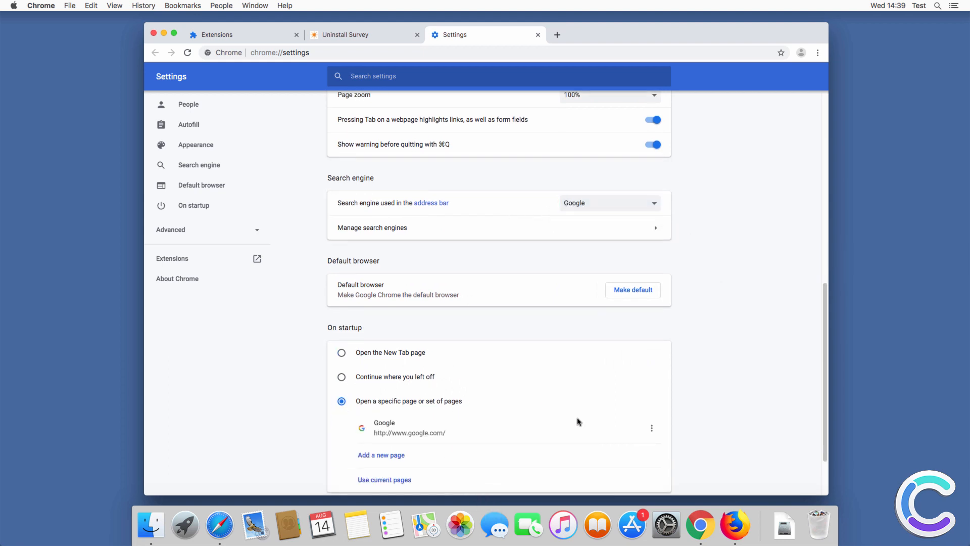
scroll(down, 3)
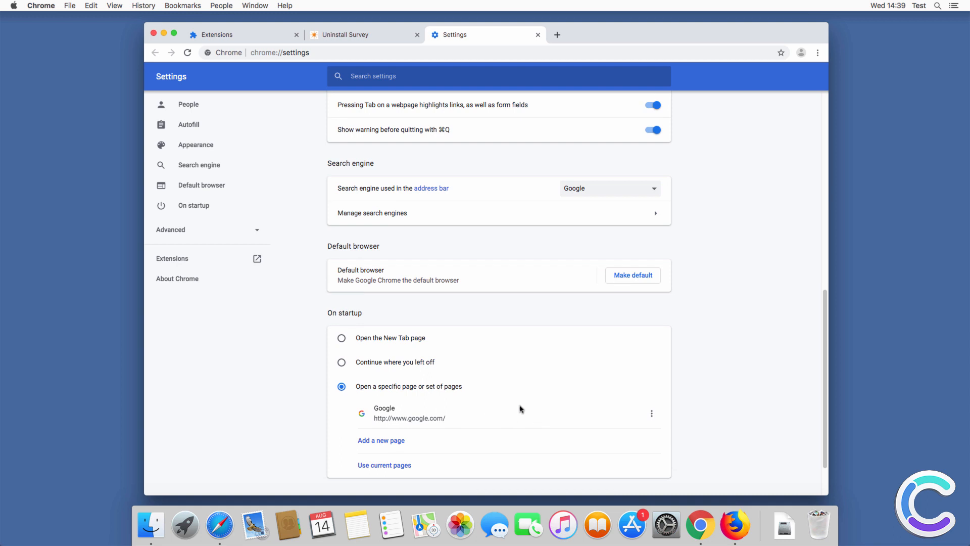
click(559, 34)
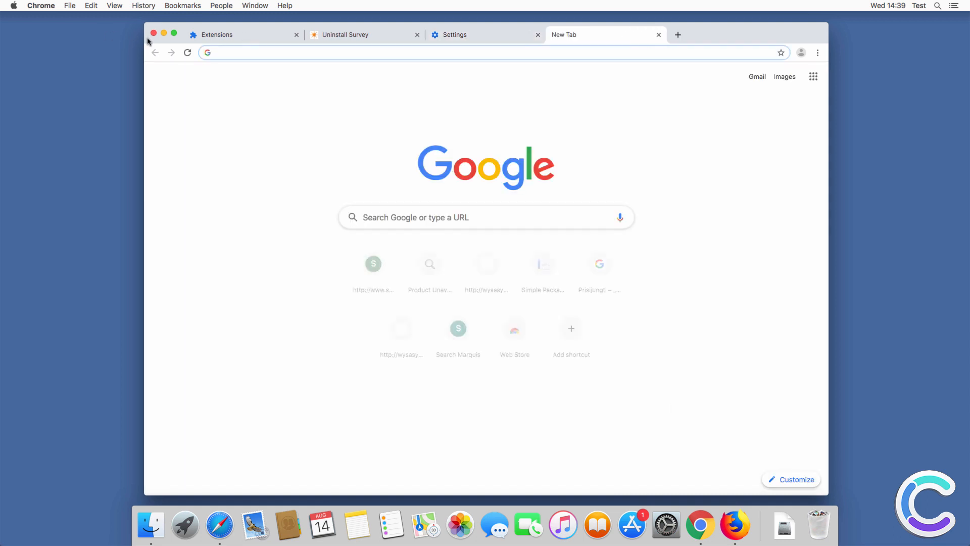
click(155, 35)
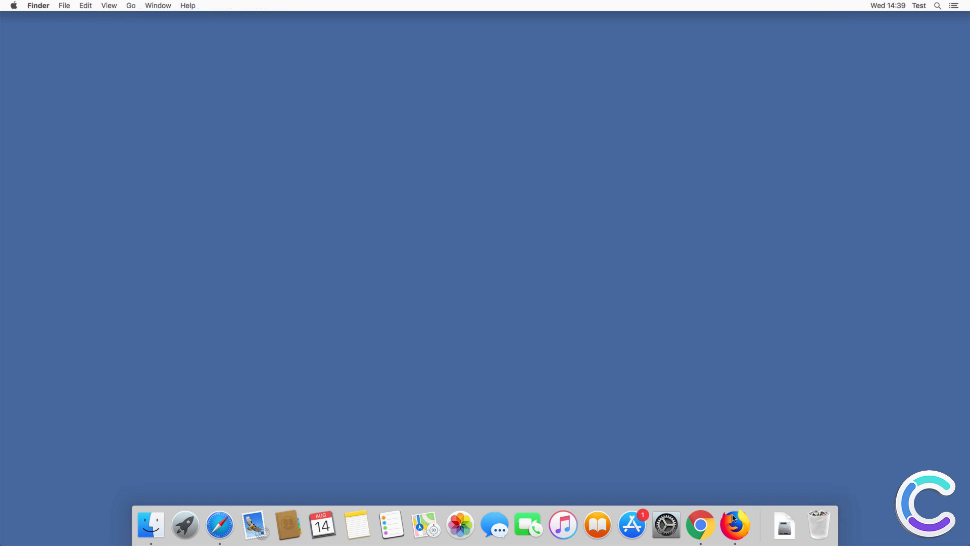
Step: Remove the TotalRecipeSearch extension from Firefox's about:addons page
click(735, 526)
text(about:addons)
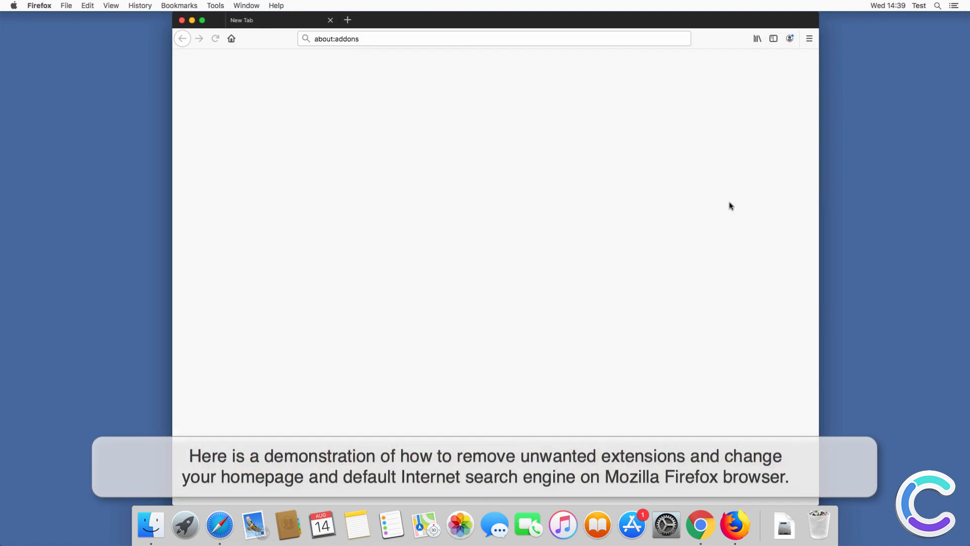
click(631, 155)
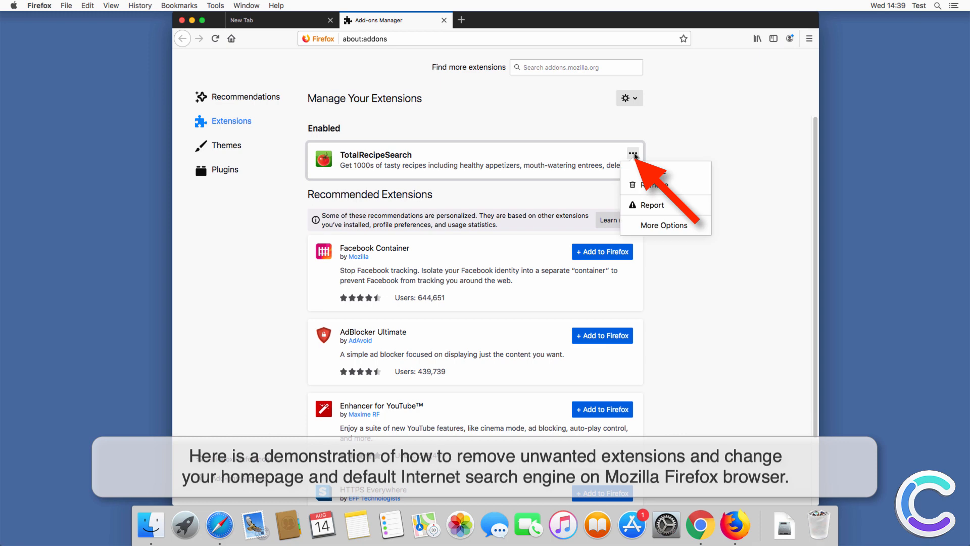
click(651, 184)
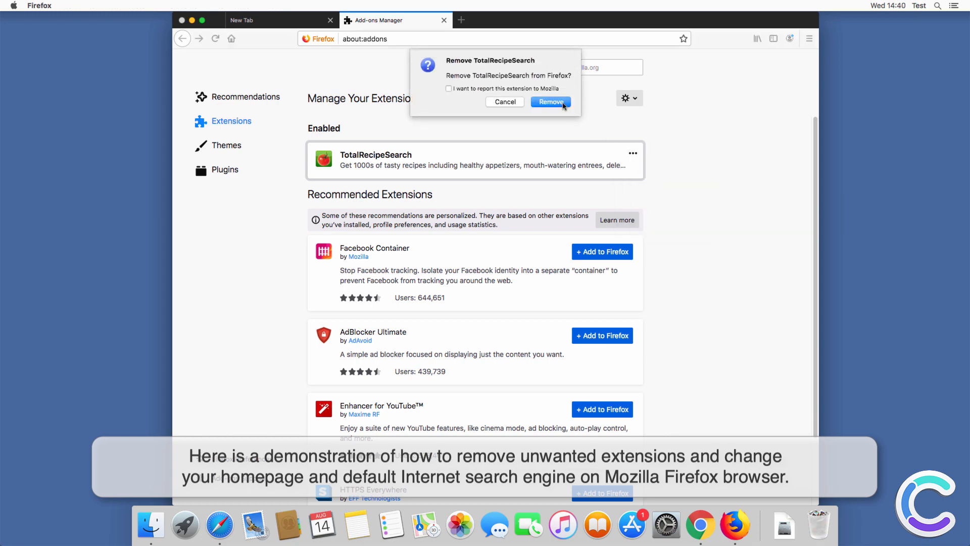
click(809, 38)
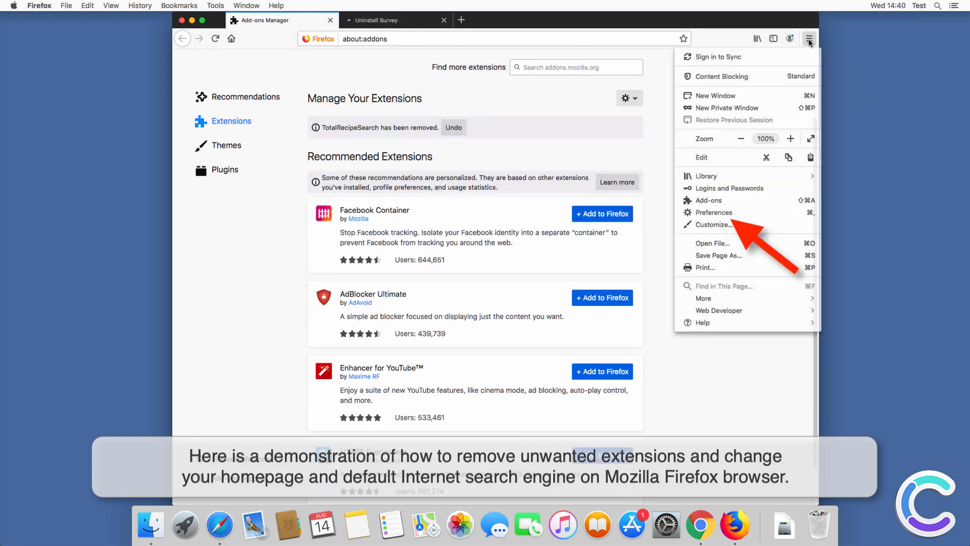
click(714, 212)
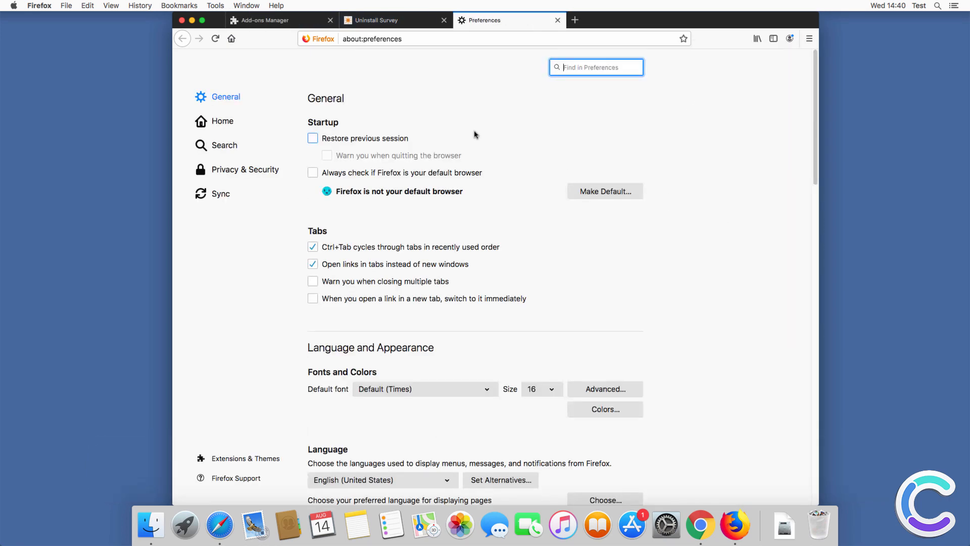
click(222, 121)
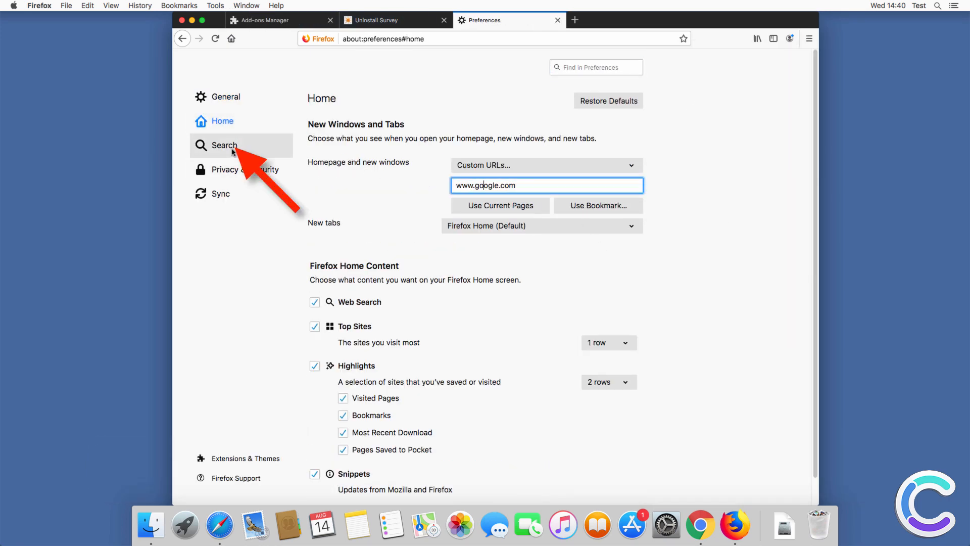
click(223, 145)
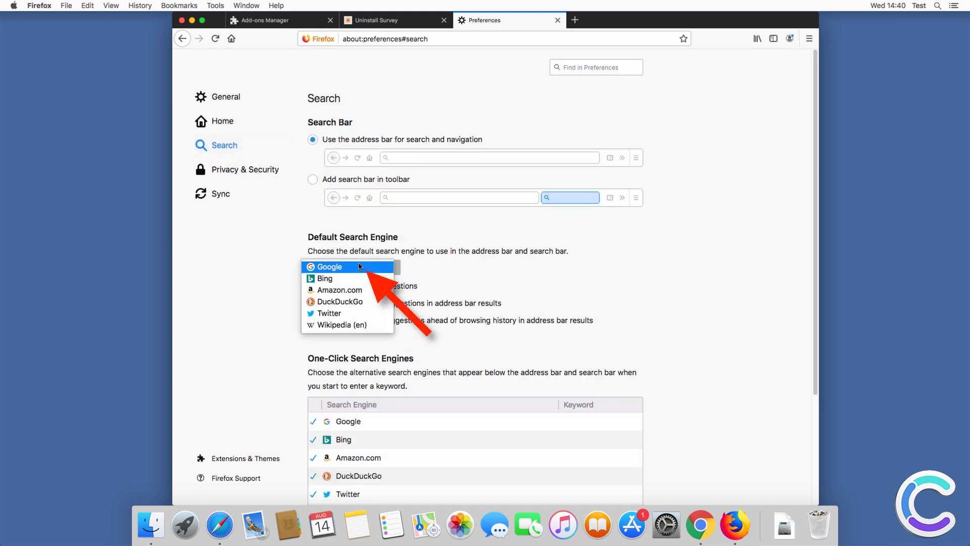
click(337, 267)
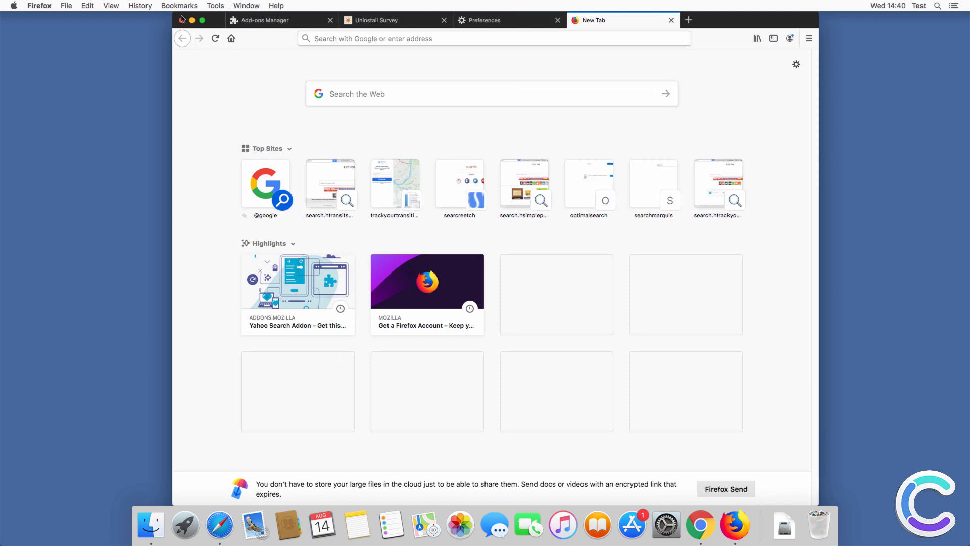
click(185, 20)
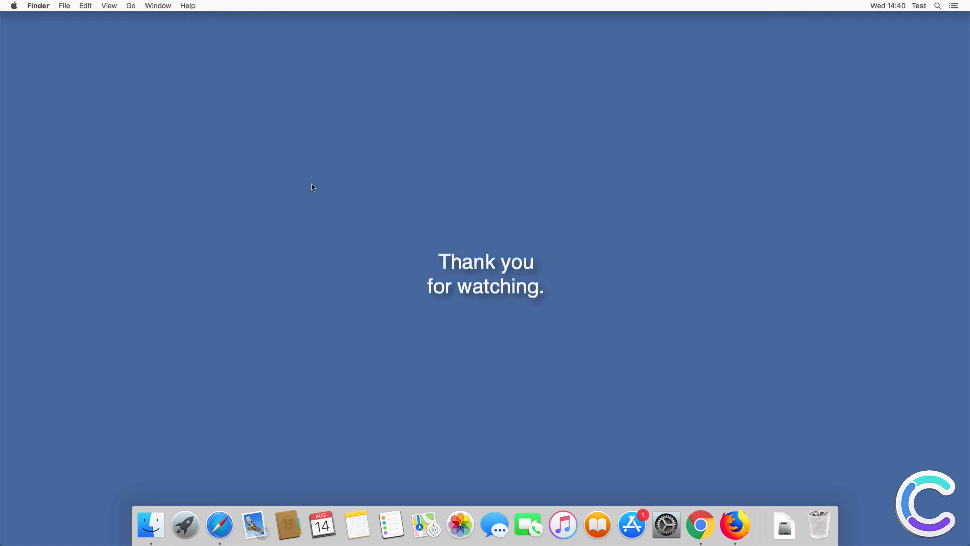